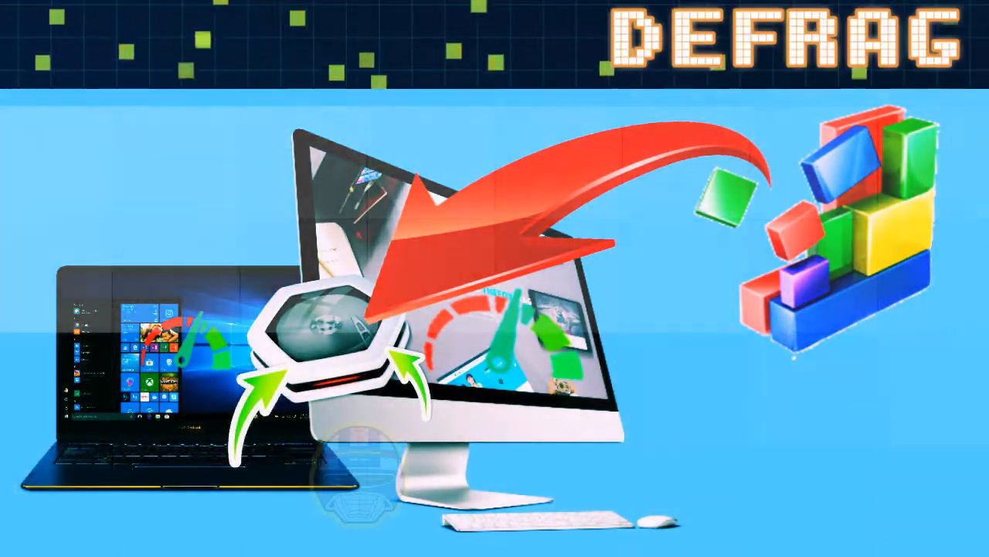
Search the taskbar for "defrag" to bring up Defragment and Optimize Drives as Best match
{"action": "type", "text": "d"}
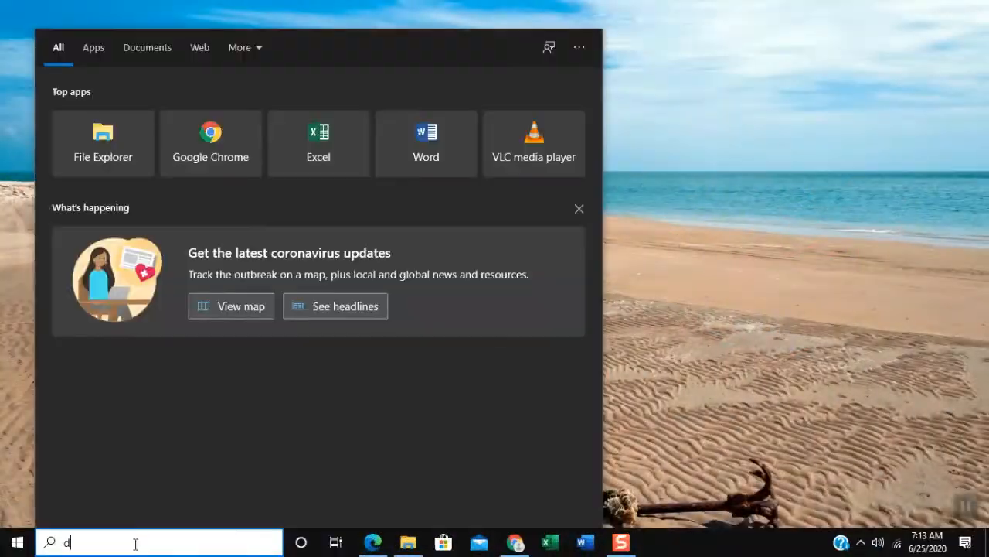
{"action": "type", "text": "efra"}
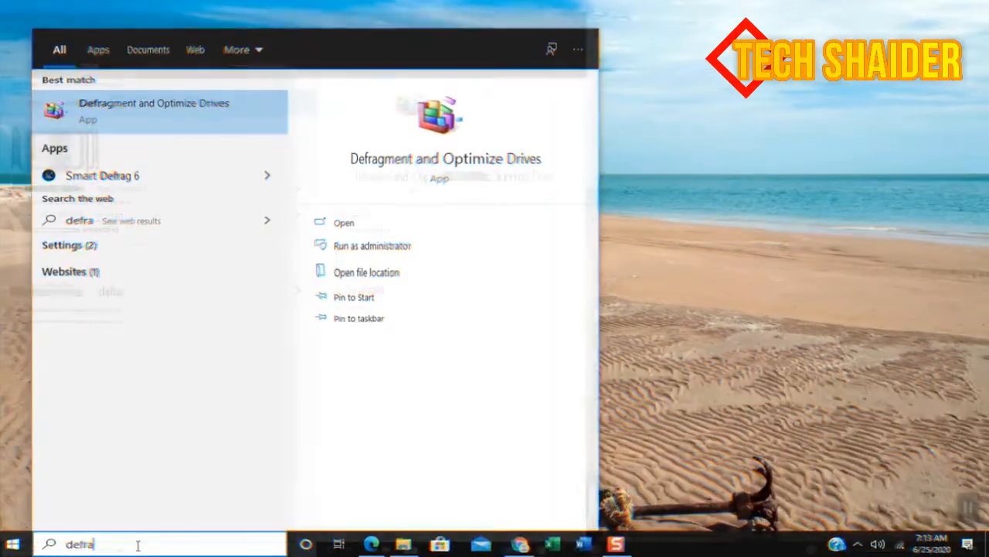
{"action": "type", "text": "g"}
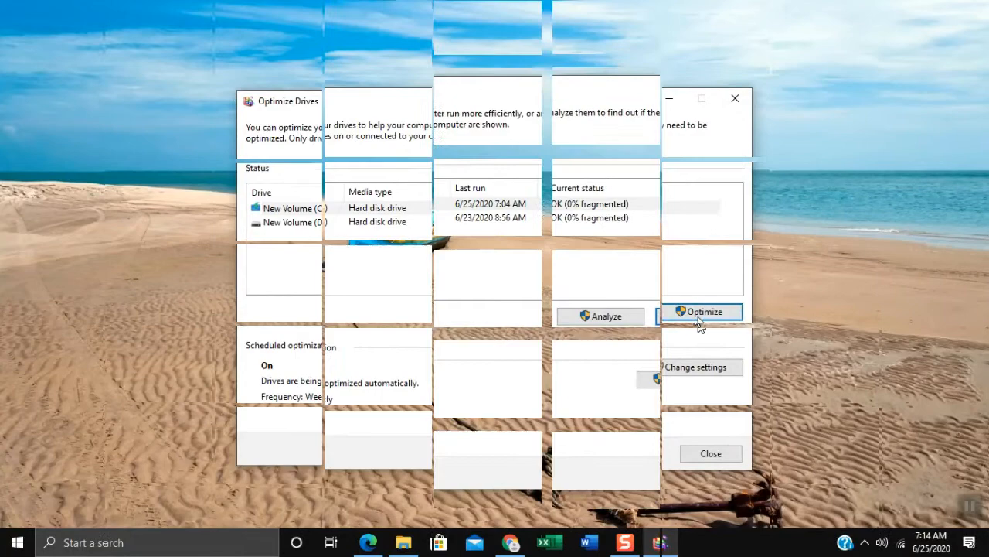
Start optimizing New Volume (C:)
{"action": "left_click", "coordinate": [702, 312]}
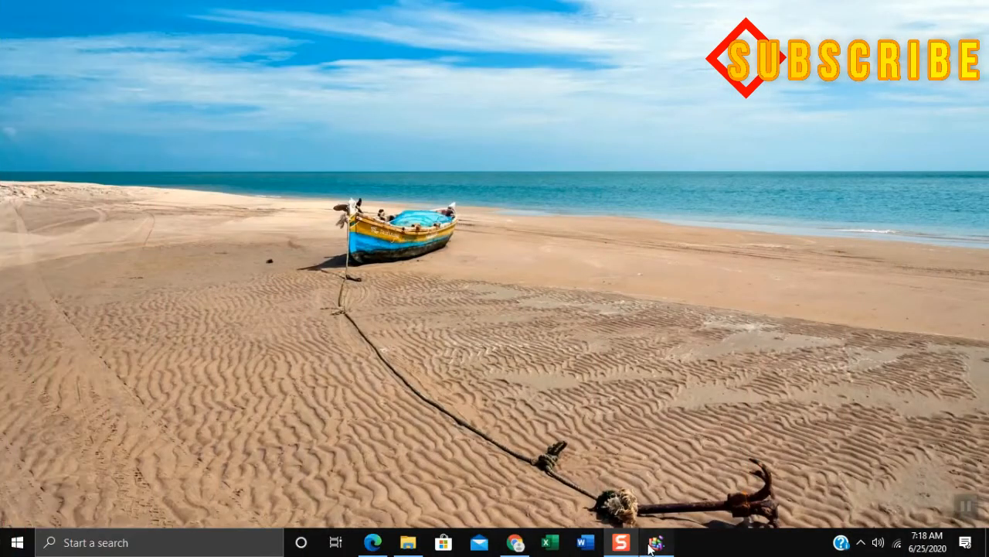
Reopen Optimize Drives to confirm C: reads OK (0% fragmented), then close the window
{"action": "left_click", "coordinate": [655, 541]}
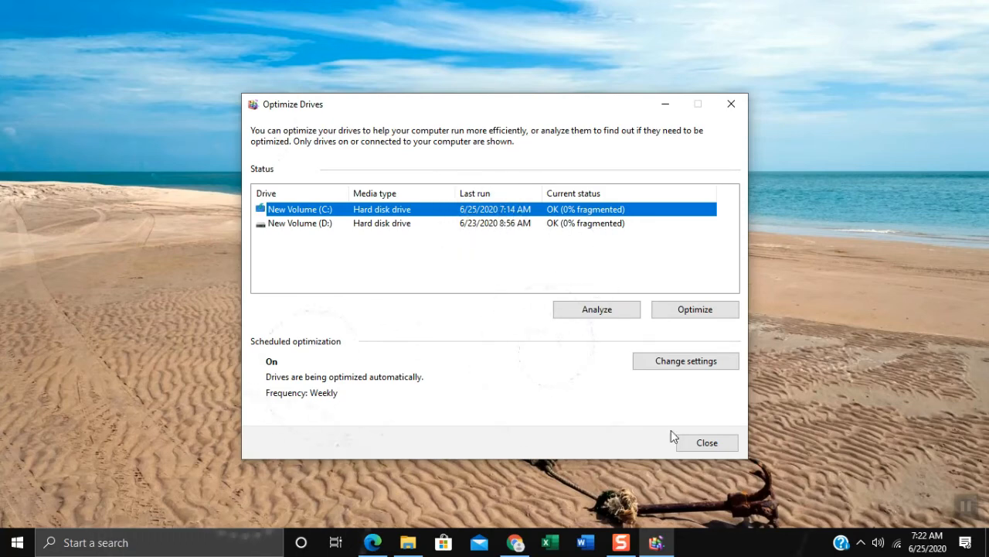
{"action": "left_click", "coordinate": [705, 442]}
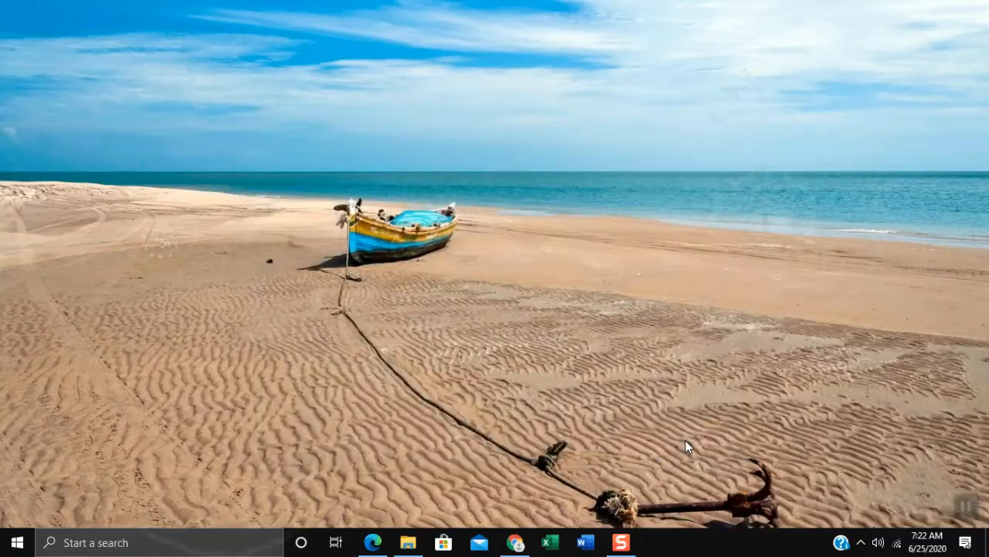